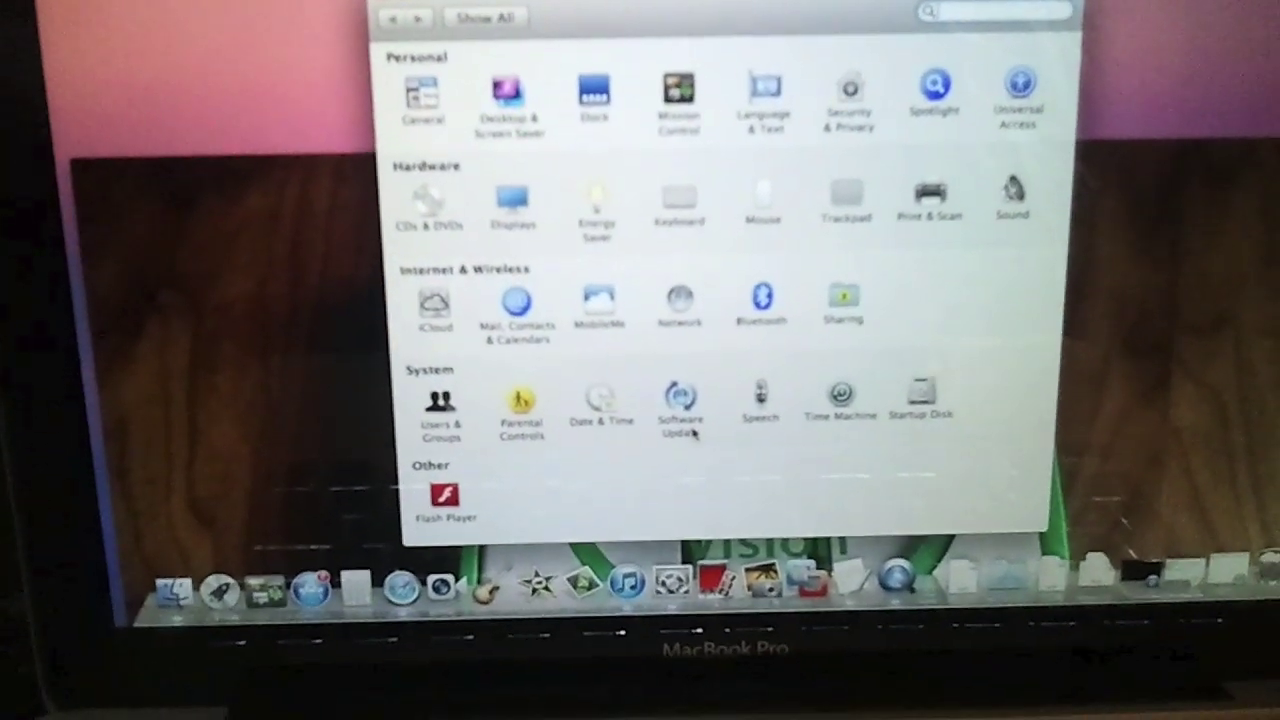
# Open Displays to show the Color LCD settings at 1280 × 800.
pyautogui.click(514, 197)
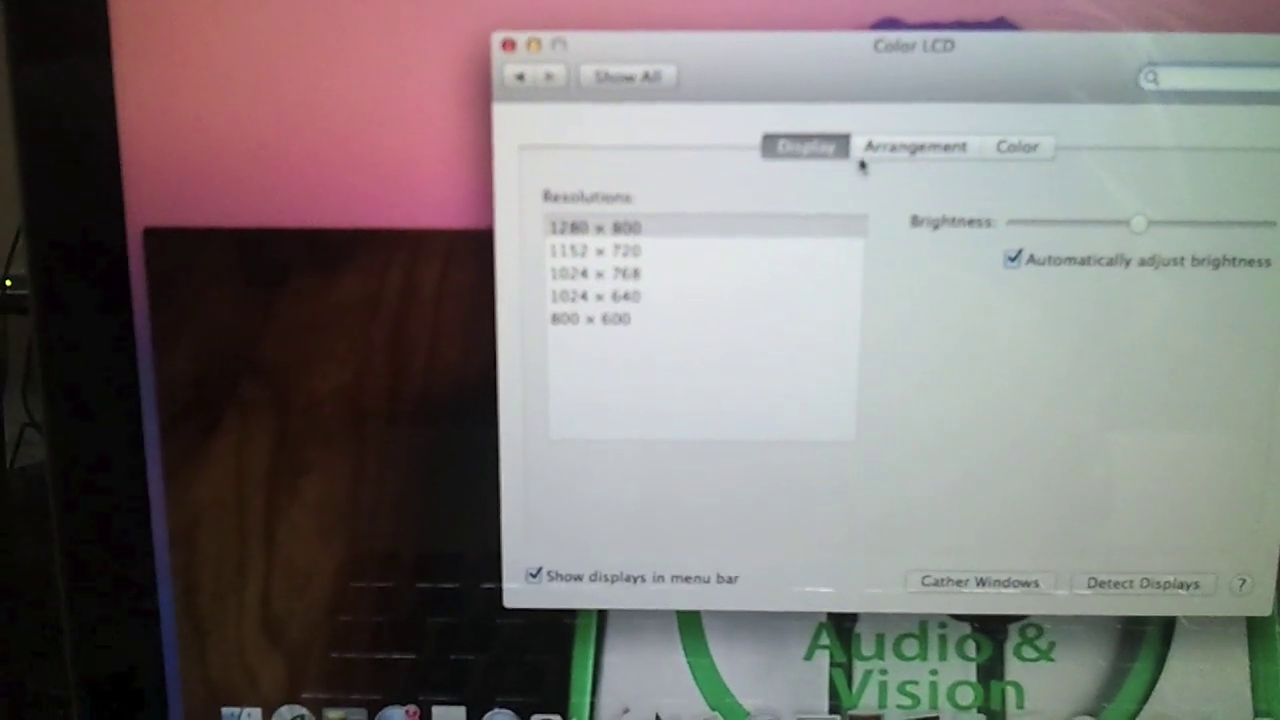
pyautogui.click(916, 146)
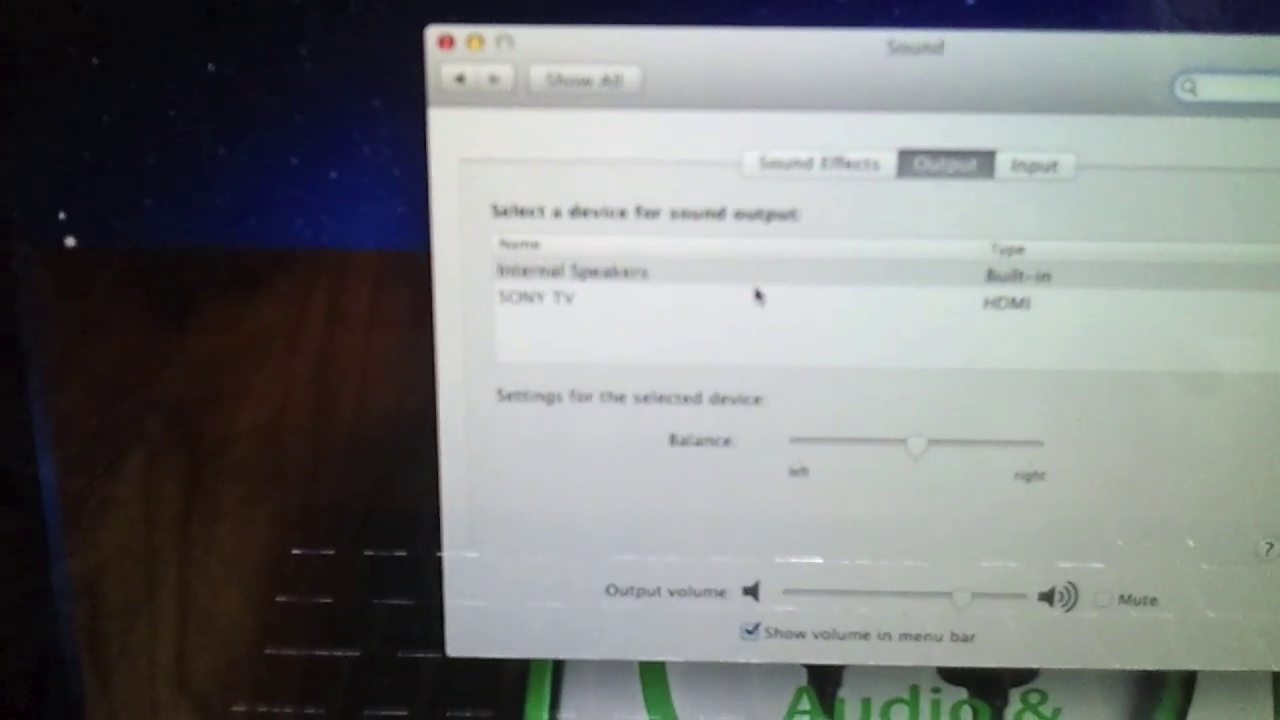
# In Sound preferences, select SONY TV (HDMI) as the output device.
pyautogui.click(570, 271)
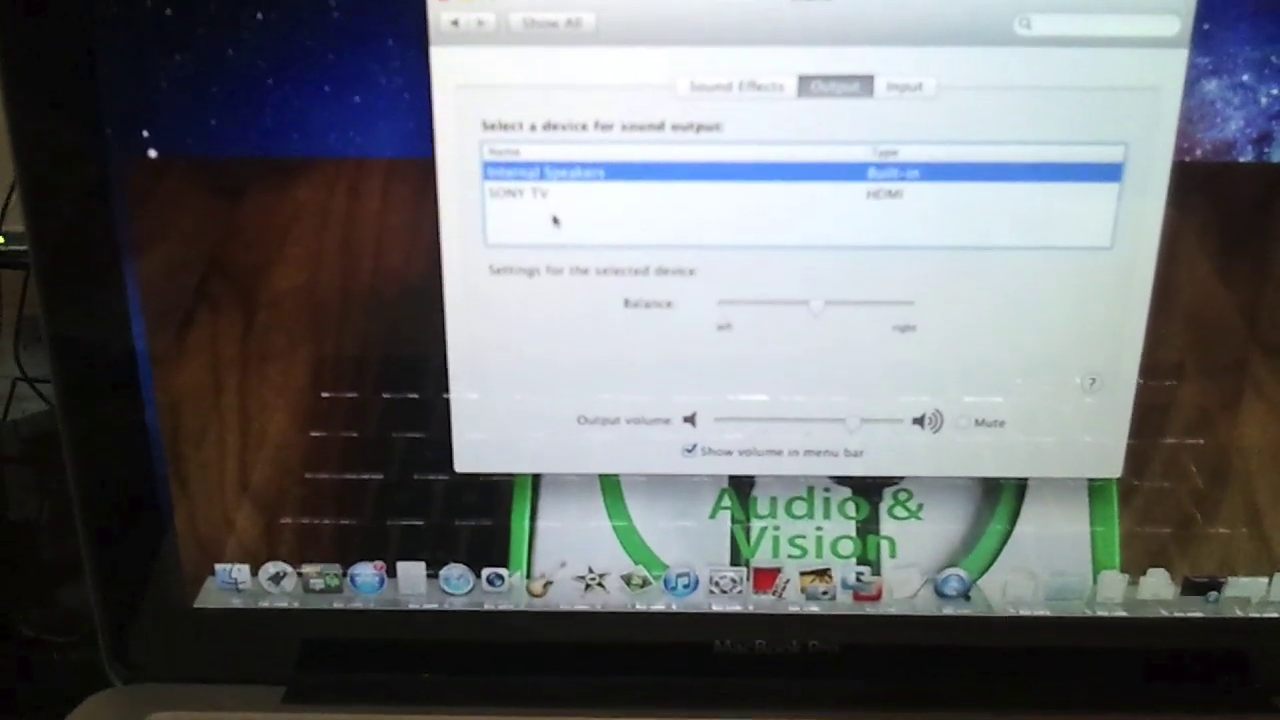
pyautogui.click(530, 193)
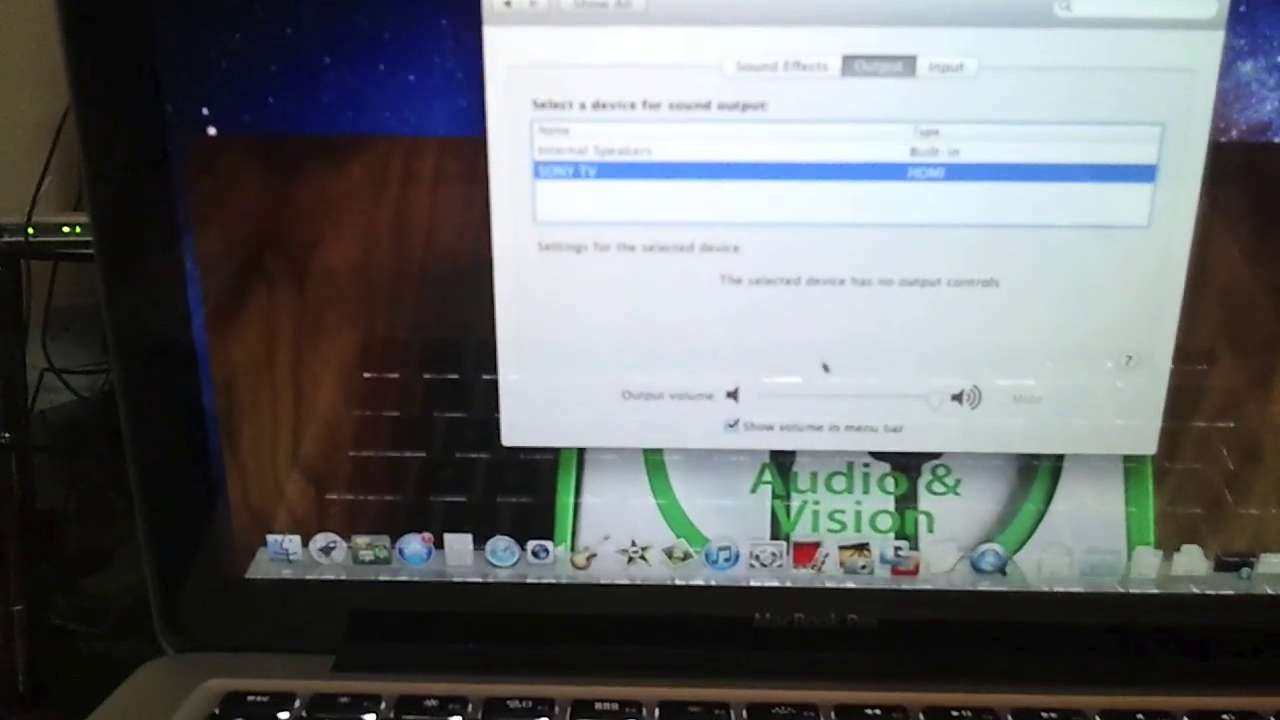